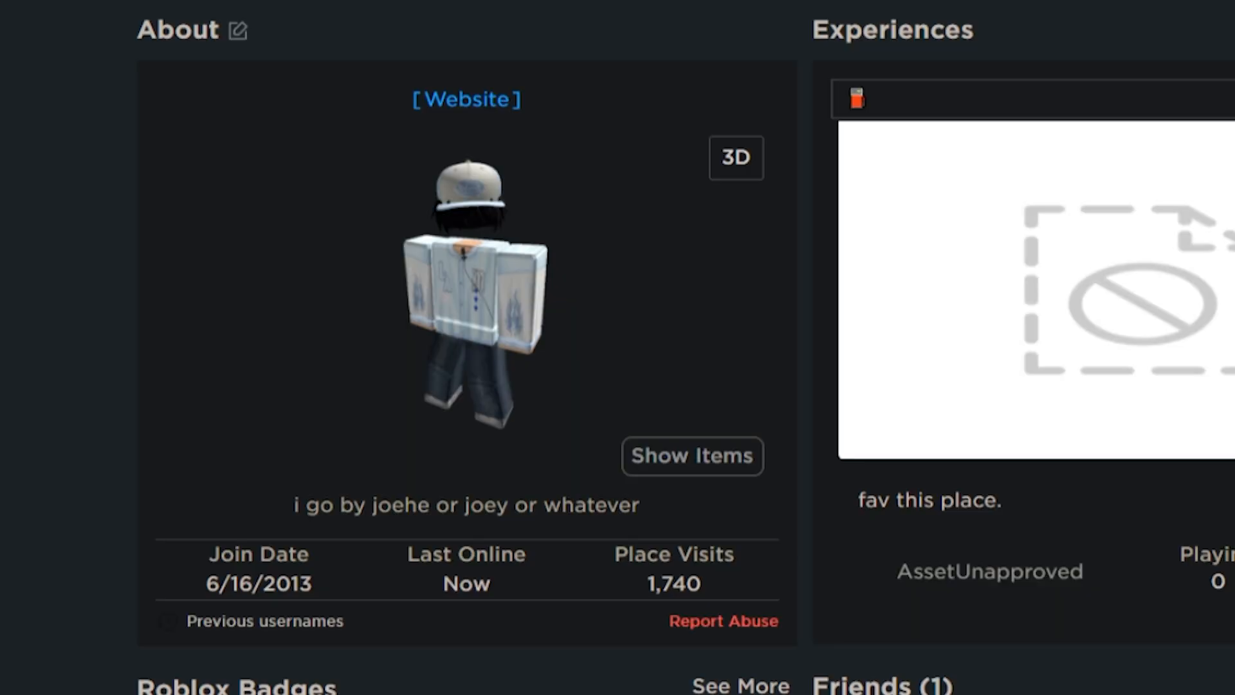
{"action": "scroll", "scroll_direction": "up", "scroll_amount": 3}
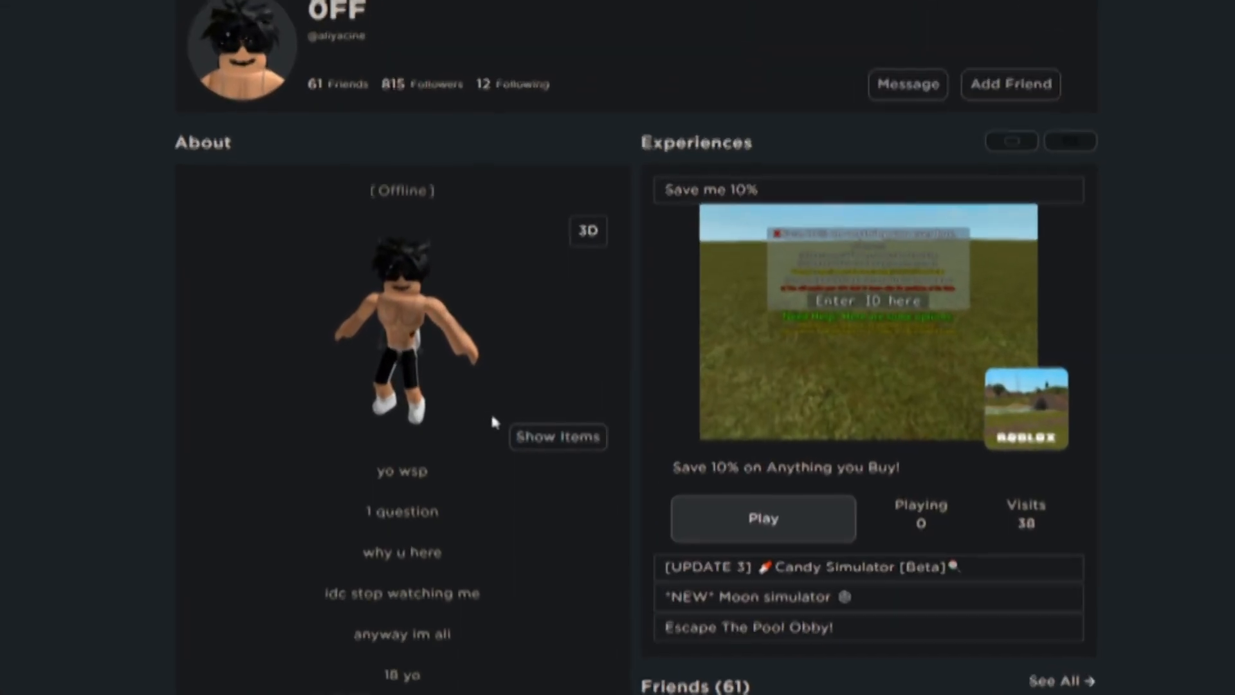
{"action": "scroll", "scroll_direction": "up", "scroll_amount": 3}
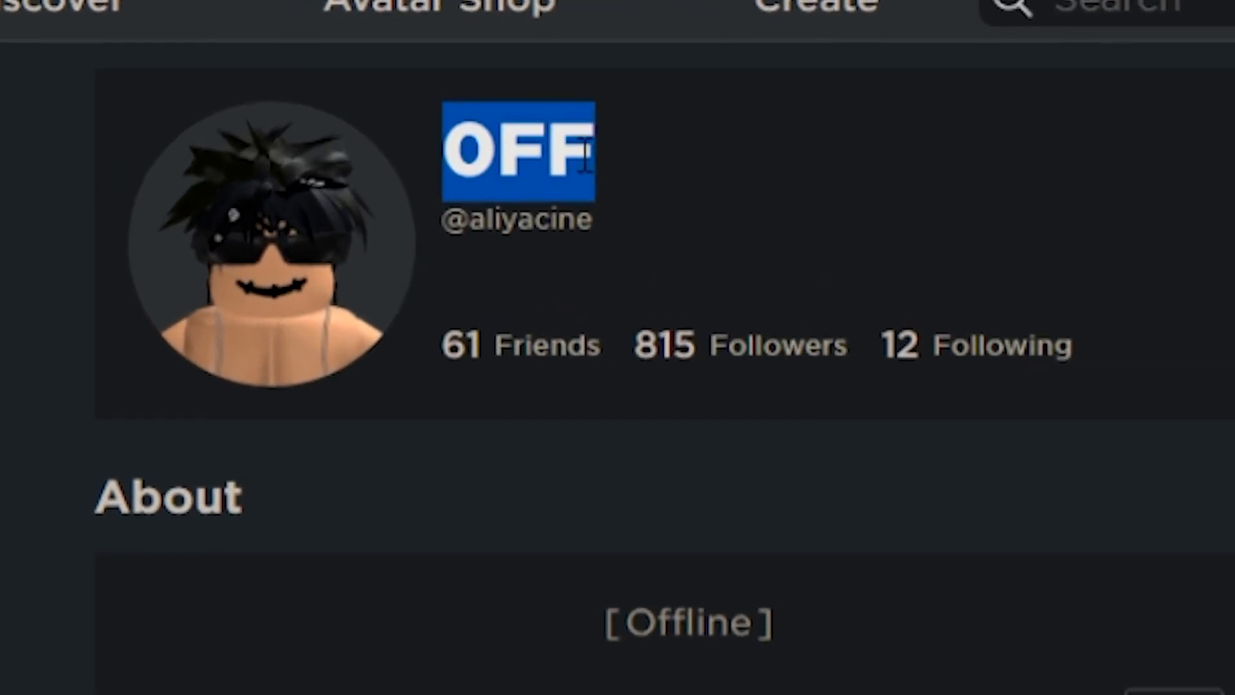
{"action": "double_click", "coordinate": [526, 226]}
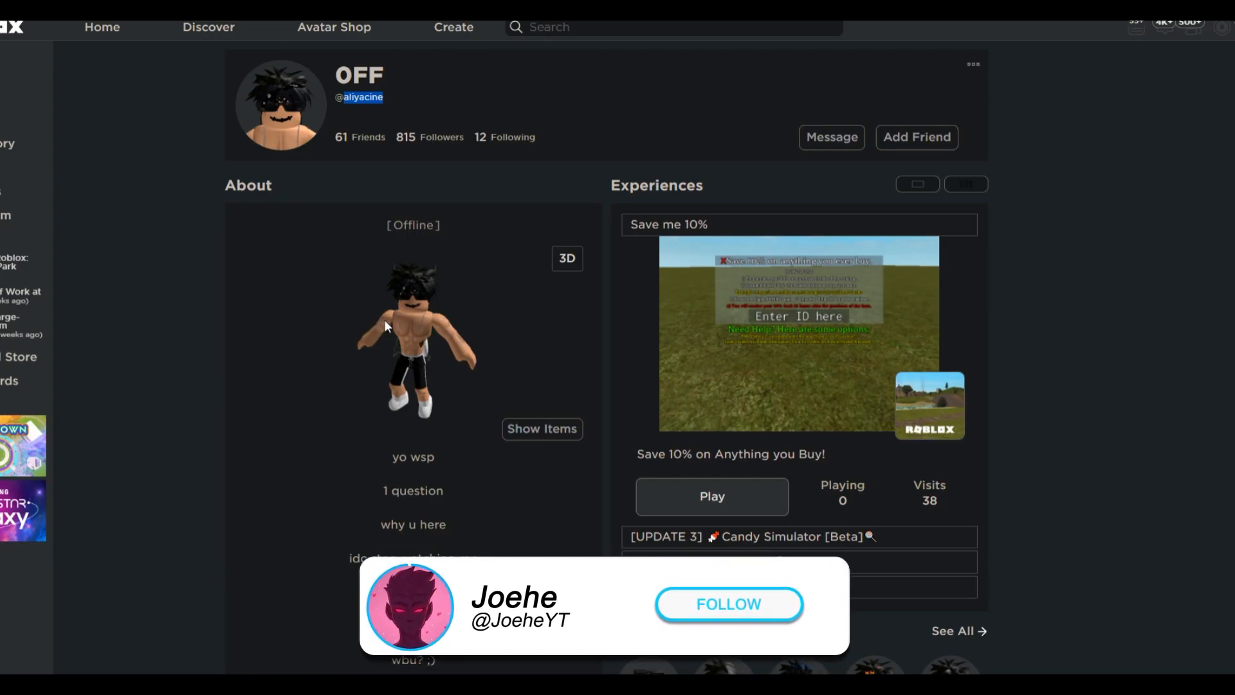
{"action": "left_click", "coordinate": [728, 603]}
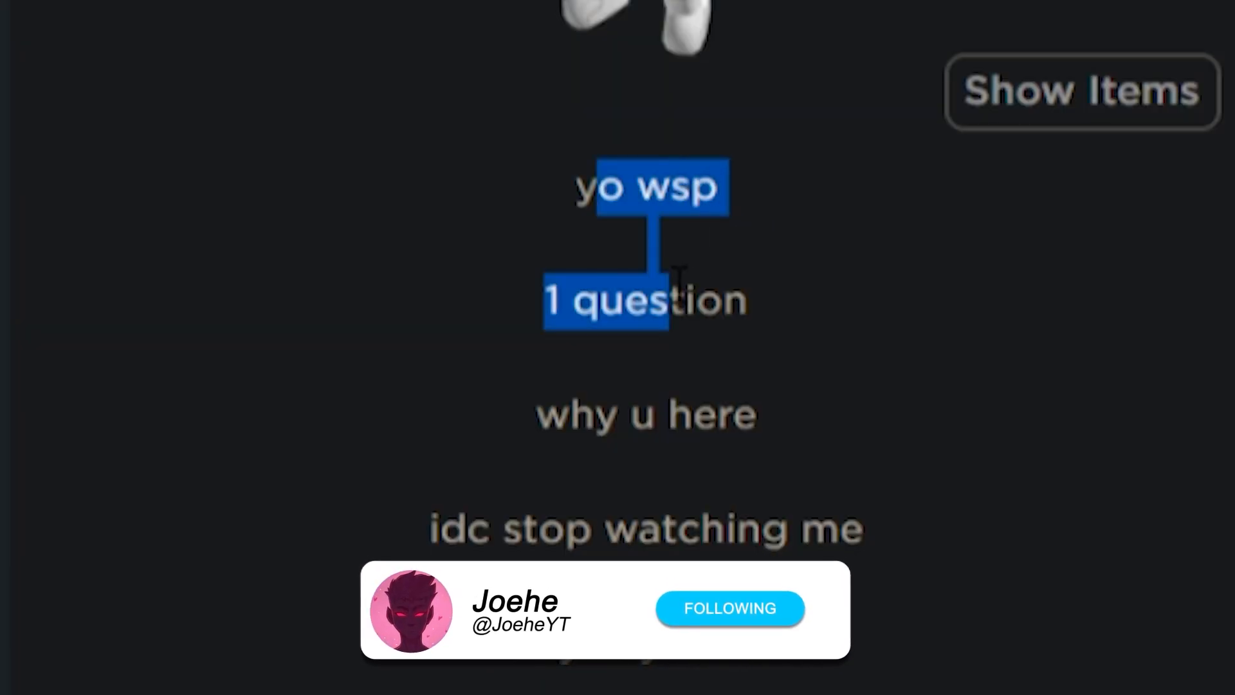
{"action": "scroll", "scroll_direction": "up", "scroll_amount": 3}
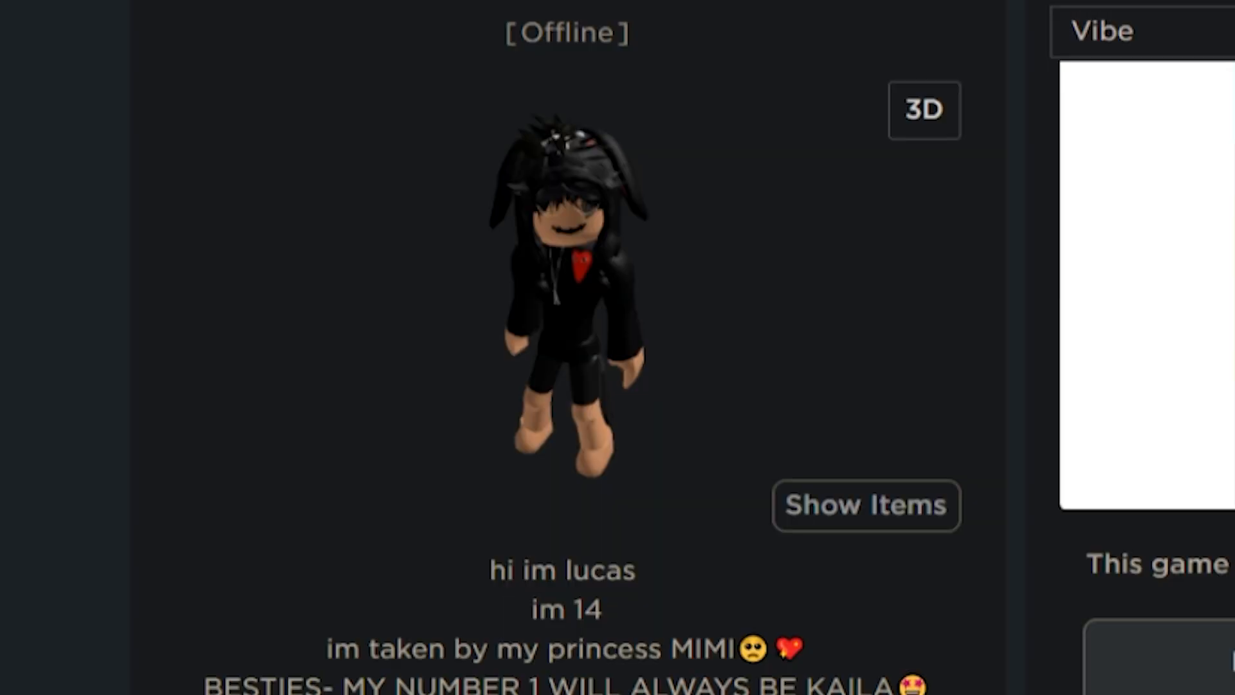
{"action": "mouse_move", "coordinate": [543, 197]}
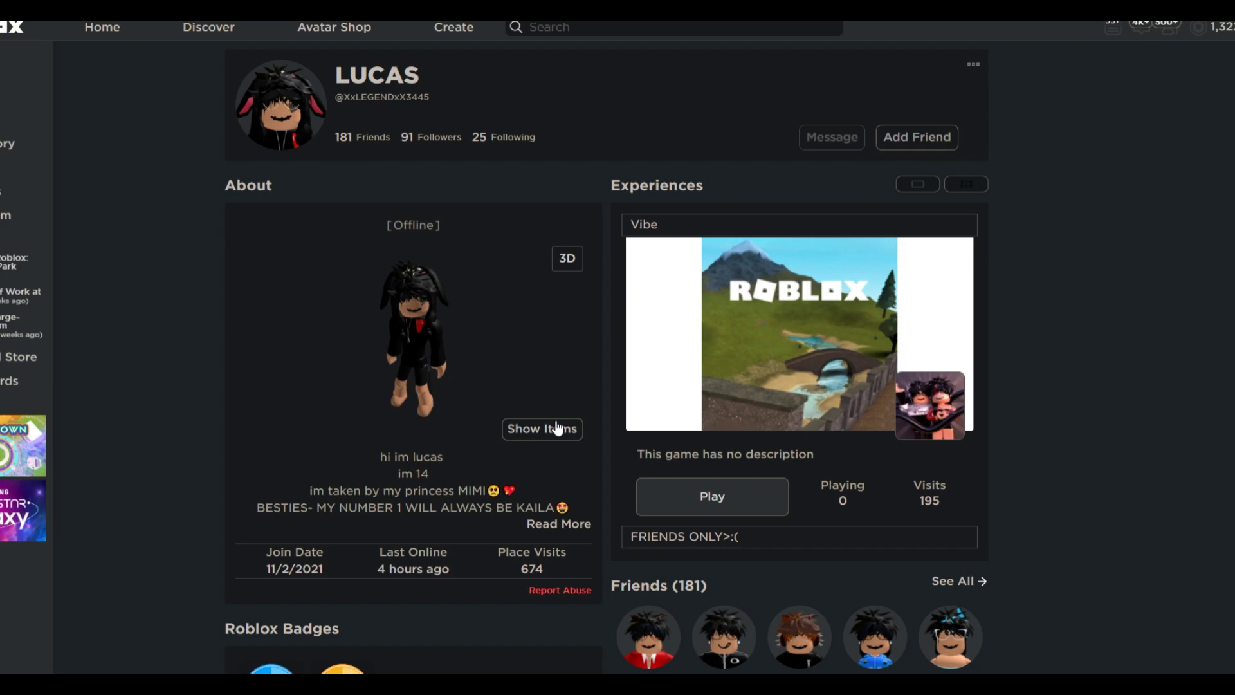
Reveal LUCAS's worn avatar items and switch the avatar preview to 3D.
{"action": "left_click", "coordinate": [541, 427]}
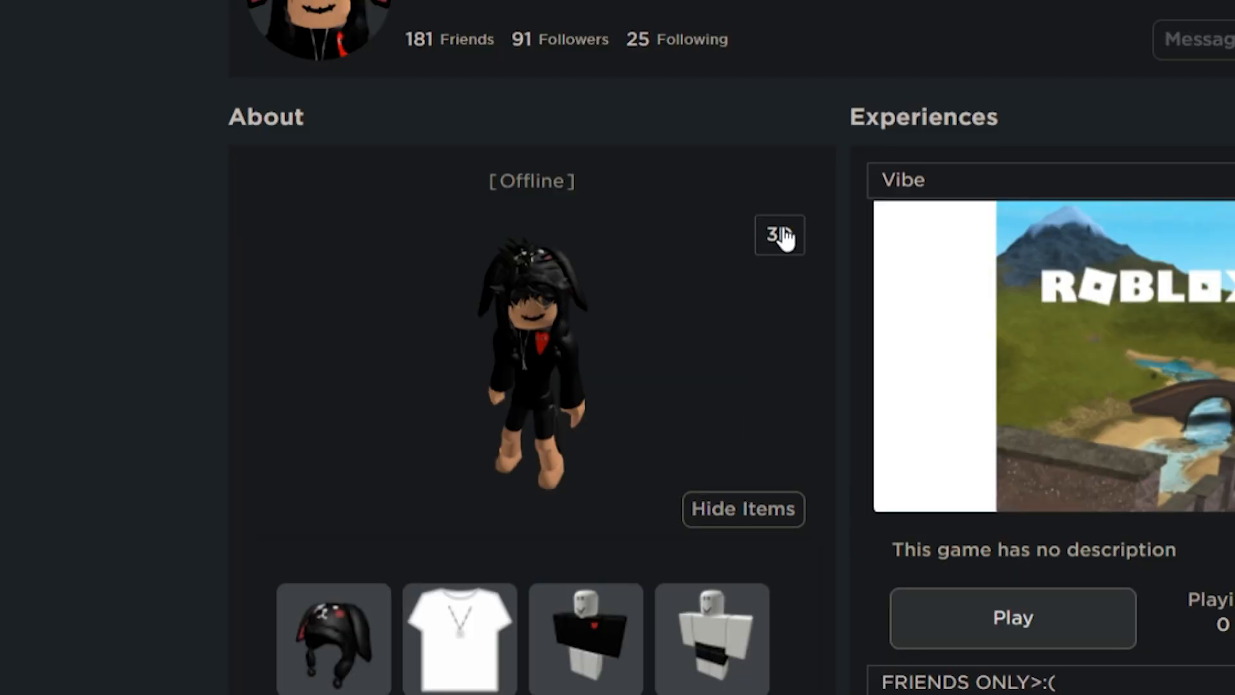
{"action": "left_click", "coordinate": [779, 234]}
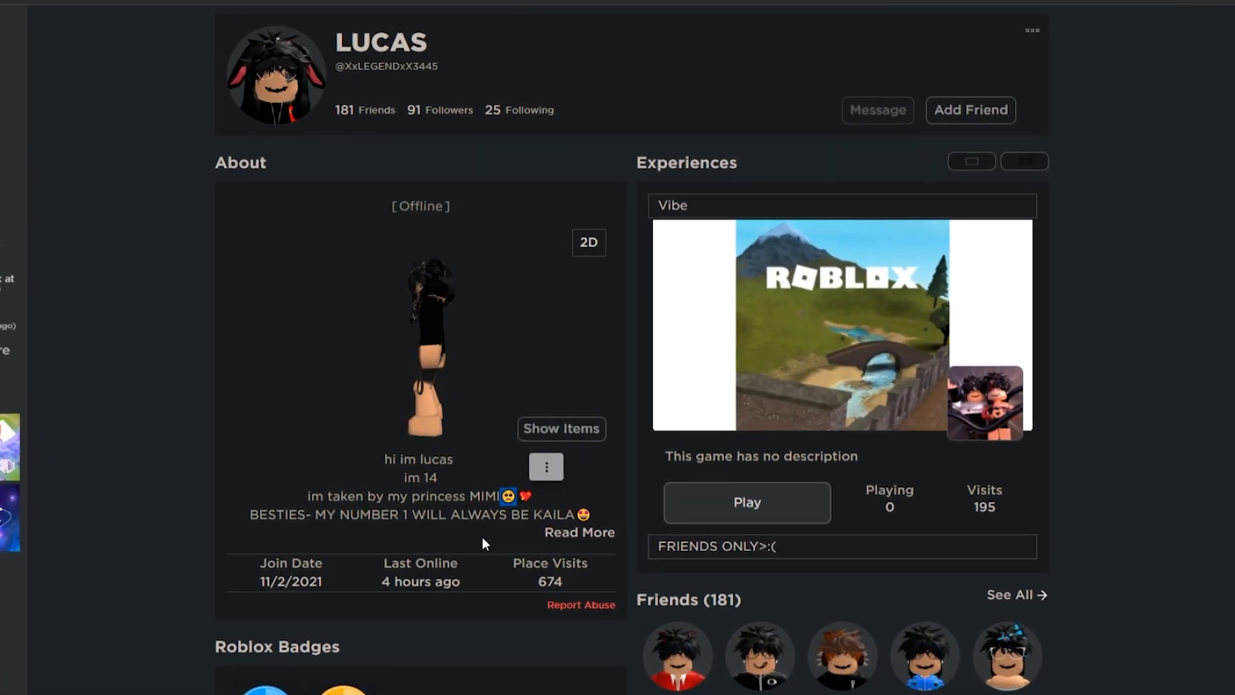
{"action": "scroll", "scroll_direction": "down", "scroll_amount": 3}
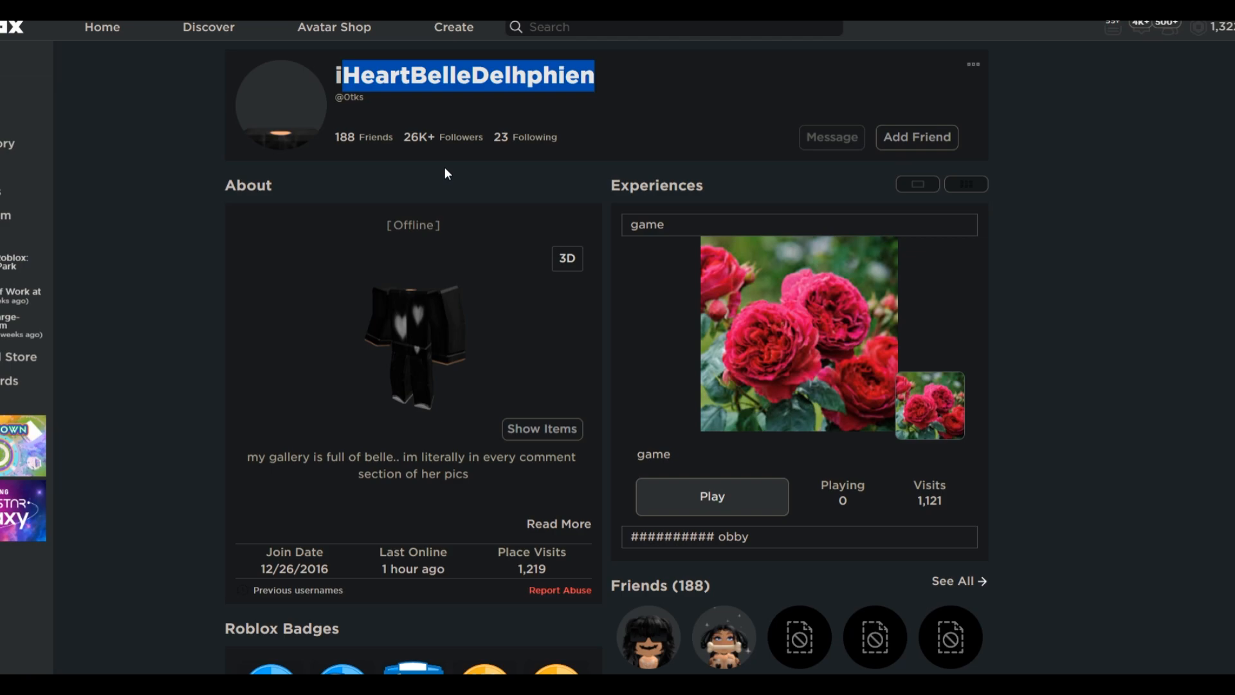
{"action": "scroll", "scroll_direction": "down", "scroll_amount": 3}
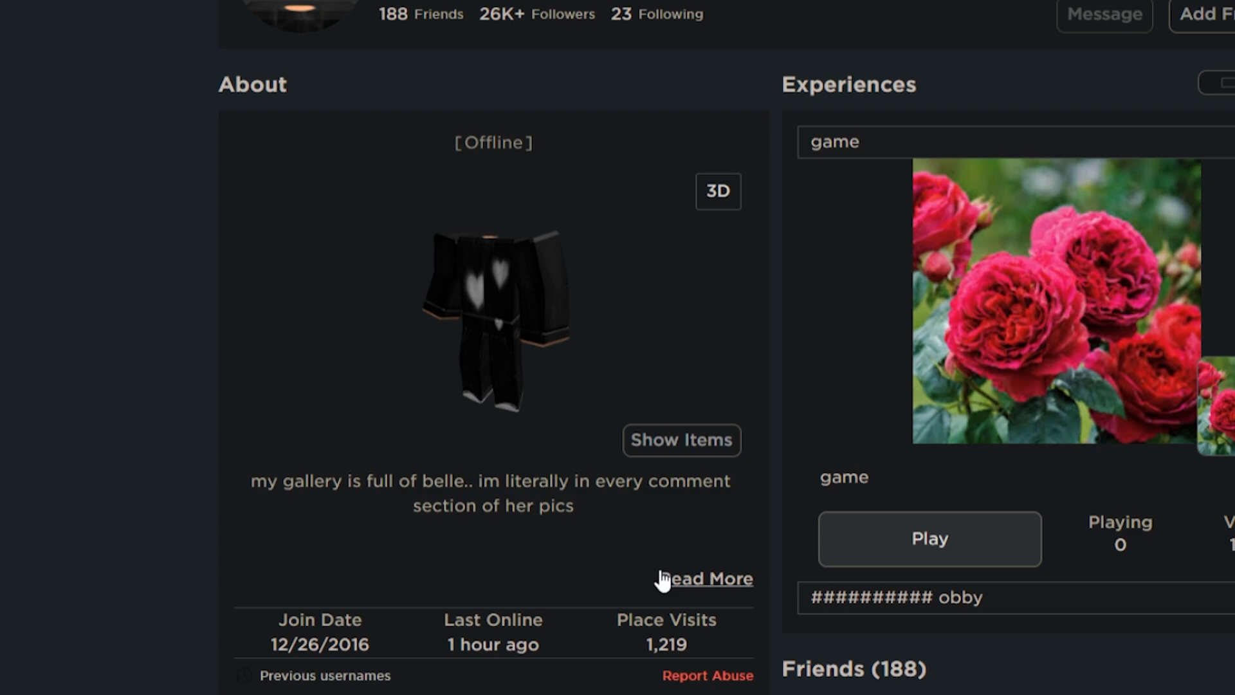
{"action": "mouse_move", "coordinate": [687, 539]}
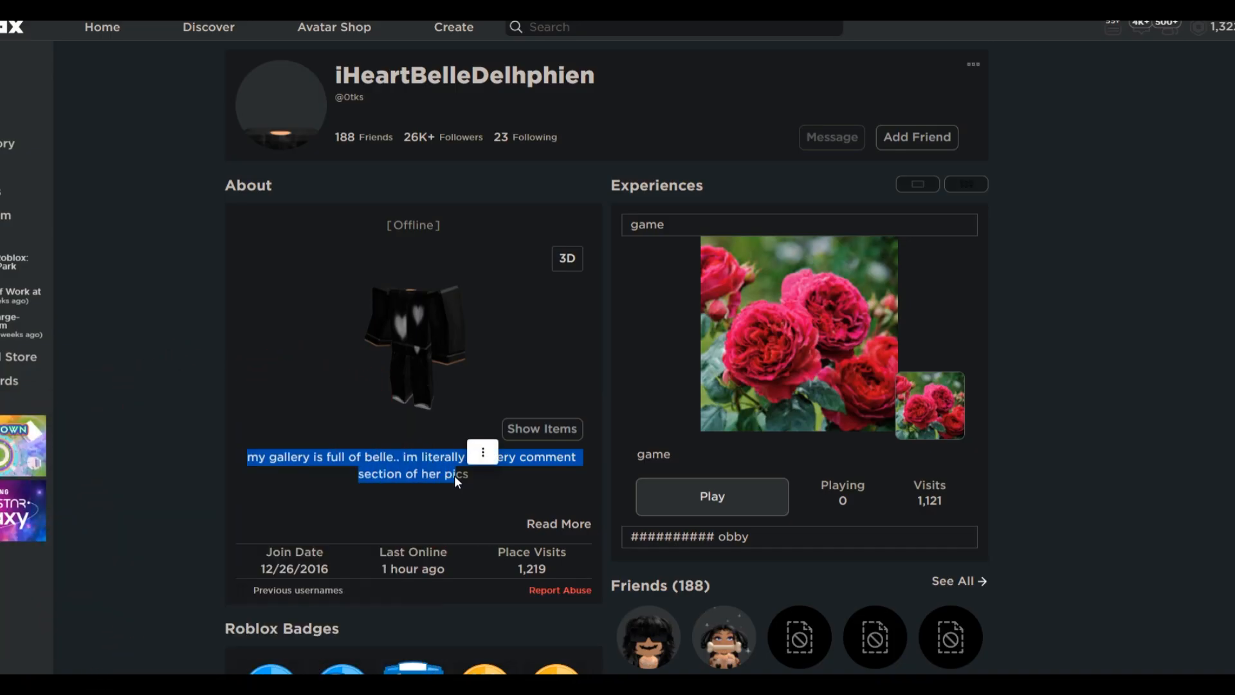
{"action": "scroll", "scroll_direction": "down", "scroll_amount": 3}
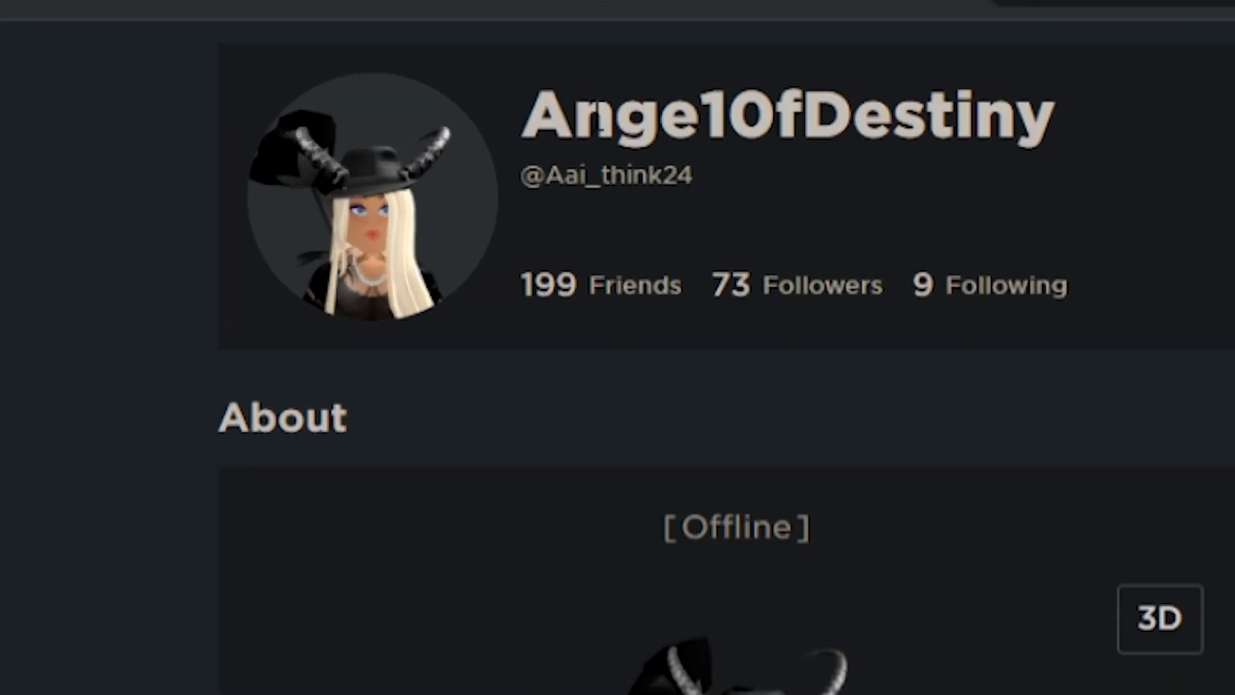
Select text in Ange1OfDestiny's About description and scroll through the expanded bio.
{"action": "scroll", "scroll_direction": "down", "scroll_amount": 3}
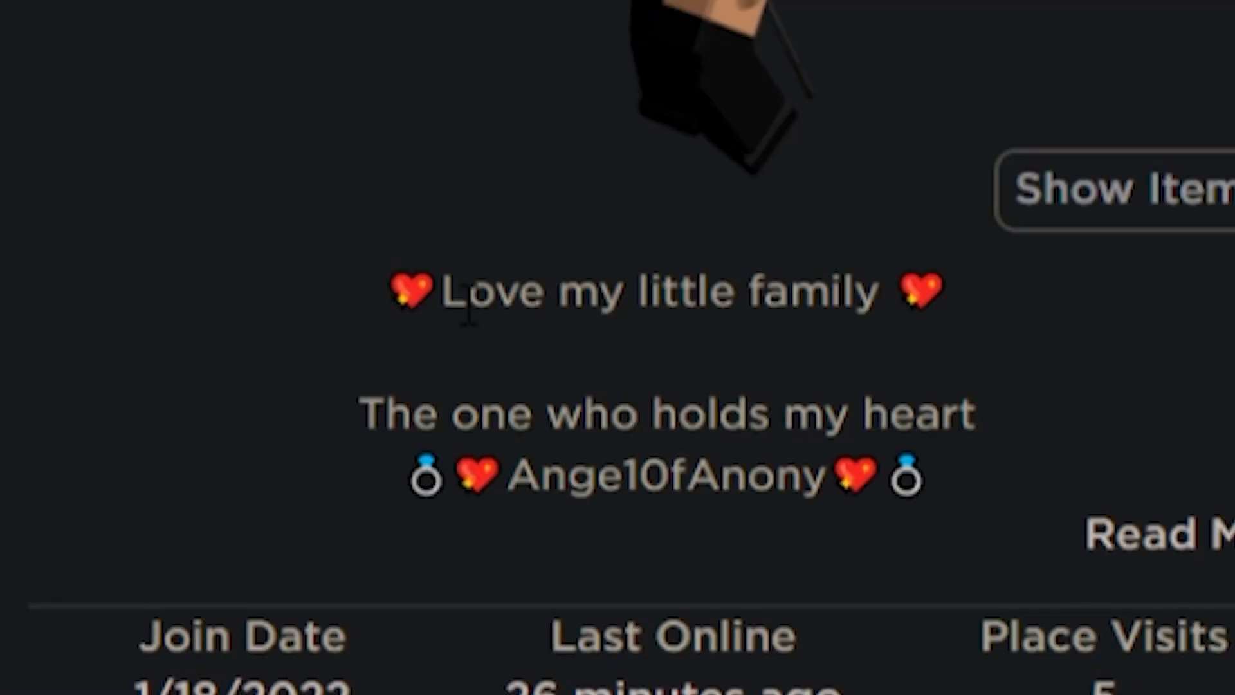
{"action": "double_click", "coordinate": [646, 292]}
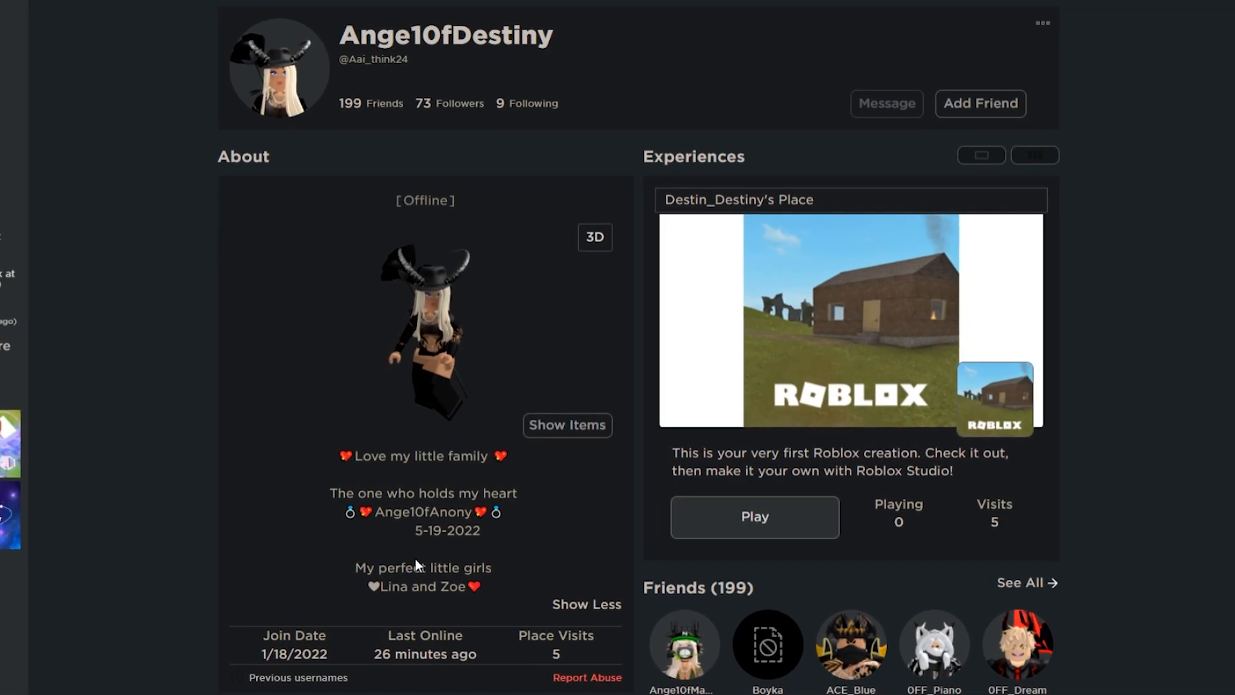
{"action": "scroll", "scroll_direction": "down", "scroll_amount": 3}
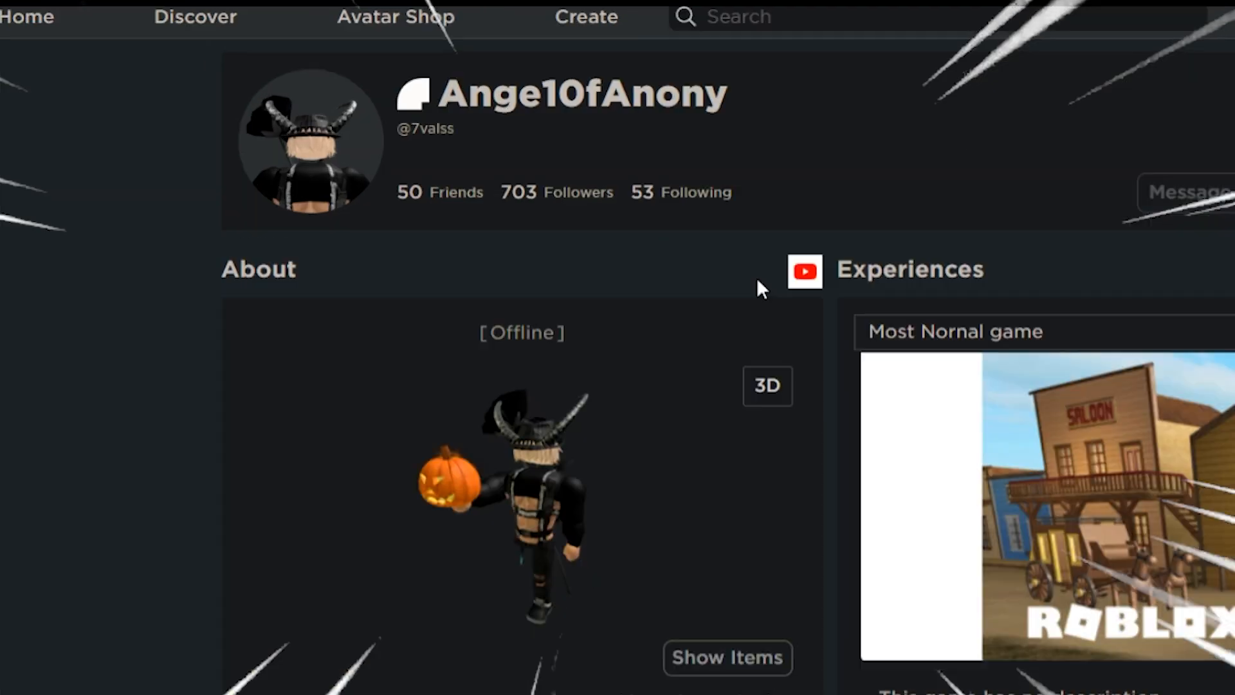
{"action": "double_click", "coordinate": [583, 94]}
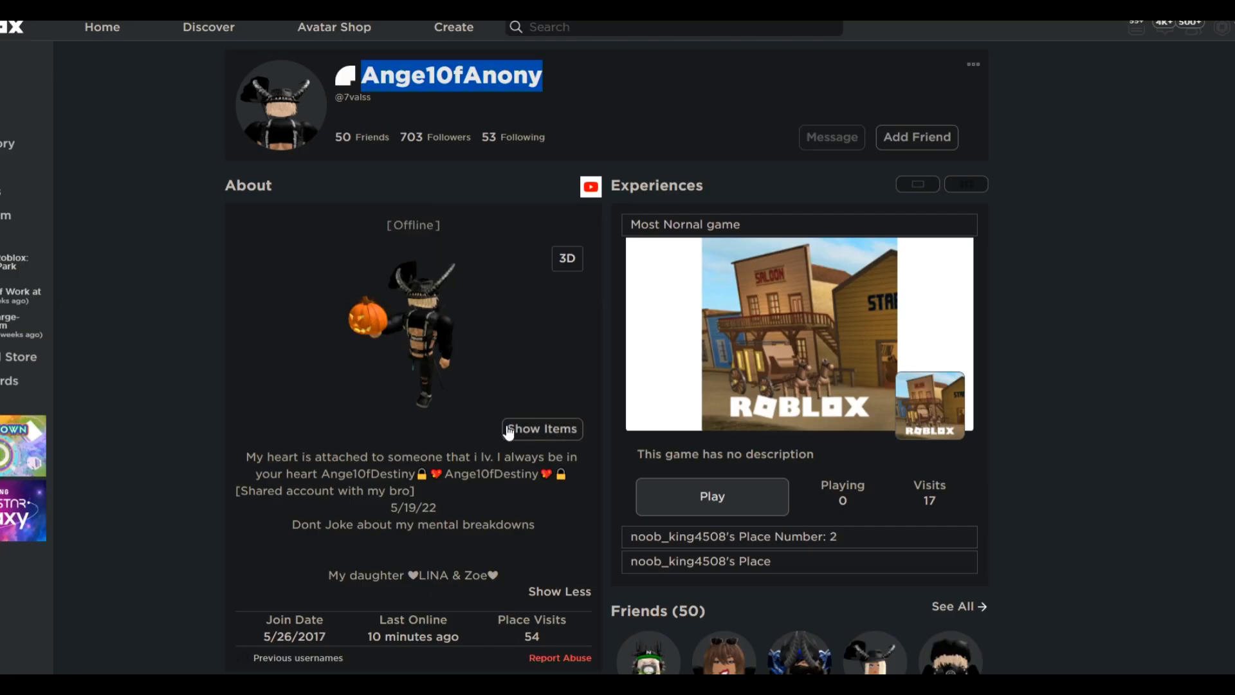
{"action": "left_click", "coordinate": [566, 259]}
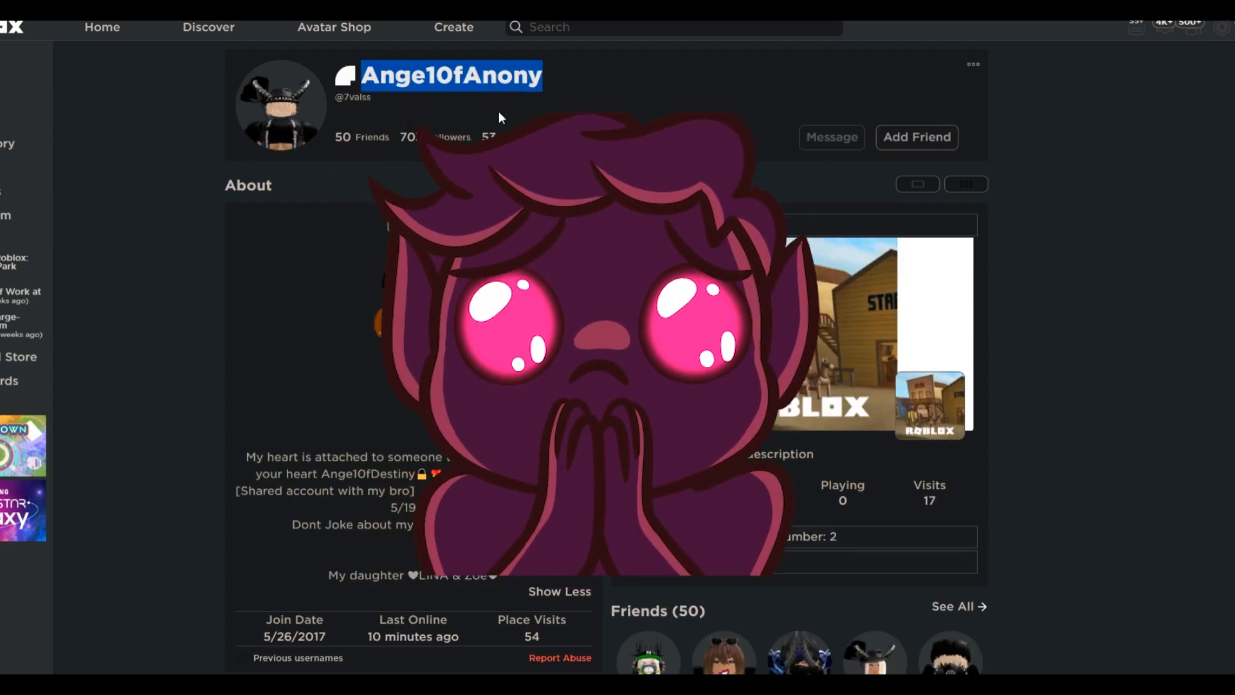
{"action": "scroll", "scroll_direction": "down", "scroll_amount": 3}
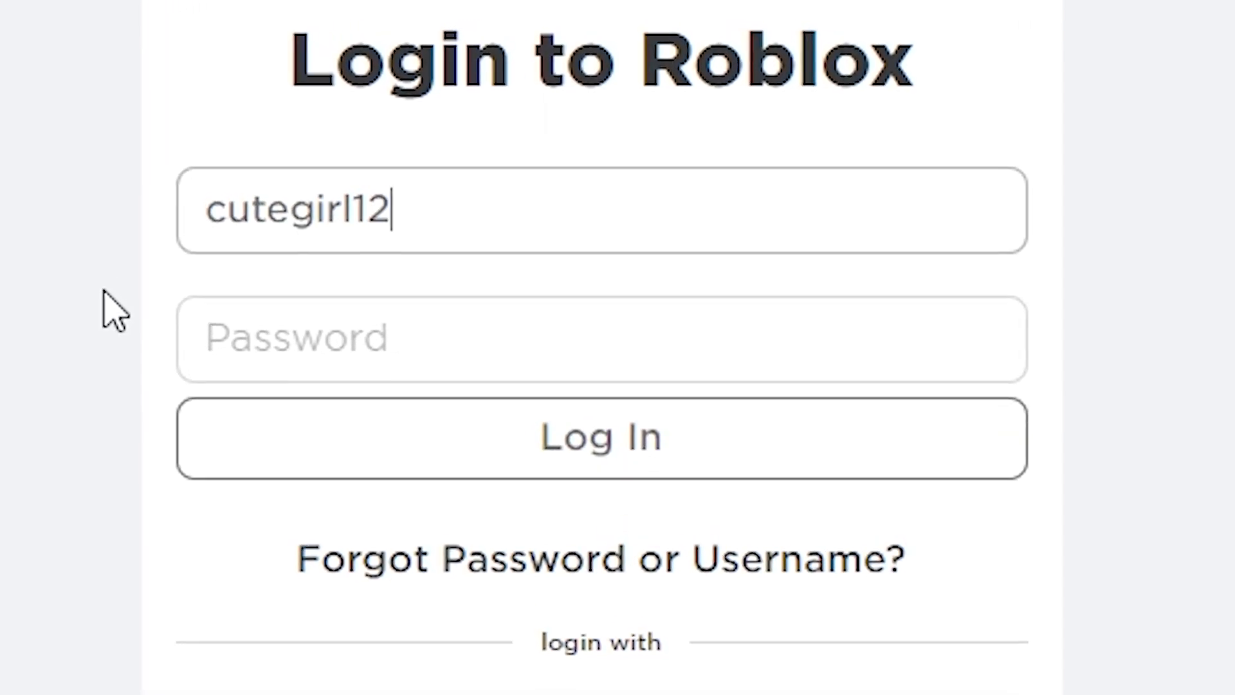
Focus the login form with the username entered.
{"action": "left_click", "coordinate": [600, 437]}
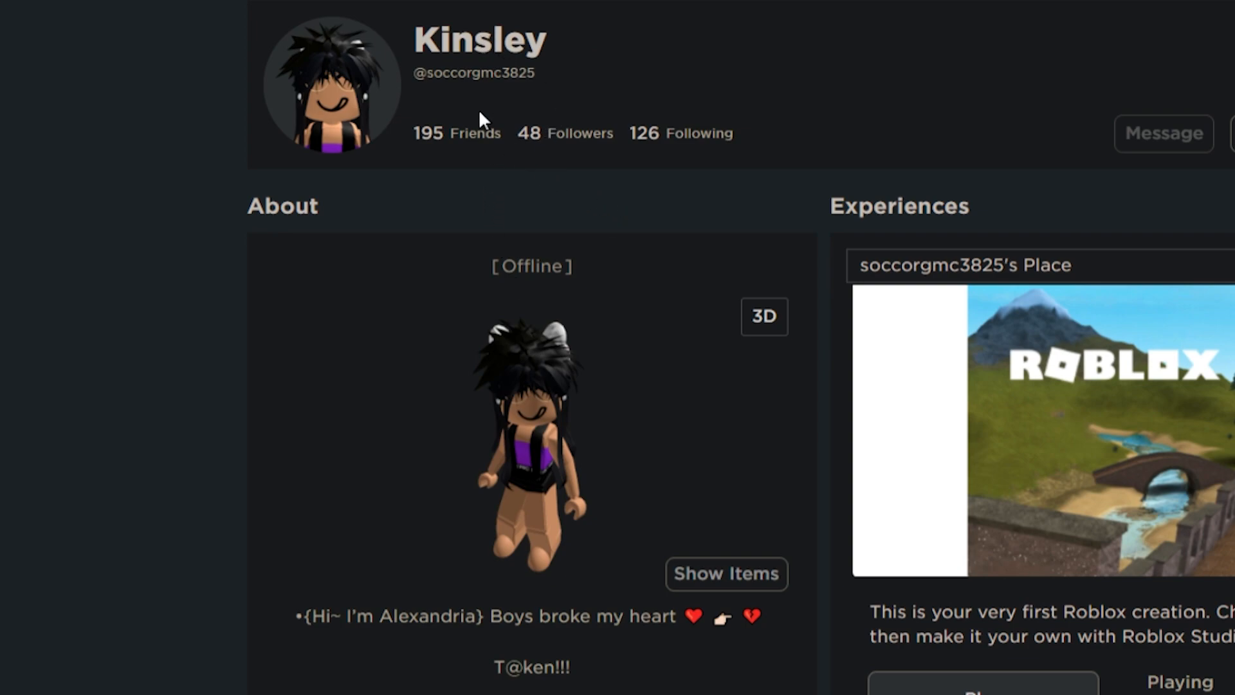
Scroll Kinsley's About to the 'Don't ever come back' lines and clear the highlight.
{"action": "scroll", "scroll_direction": "down", "scroll_amount": 3}
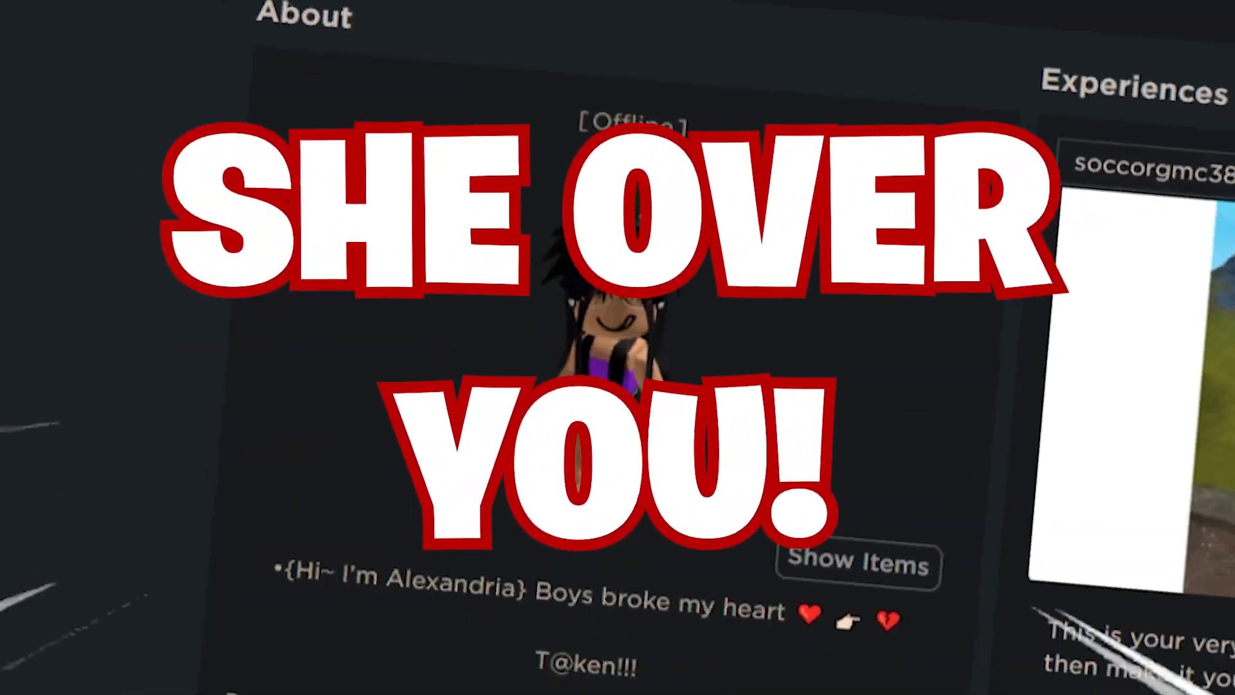
{"action": "scroll", "scroll_direction": "down", "scroll_amount": 3}
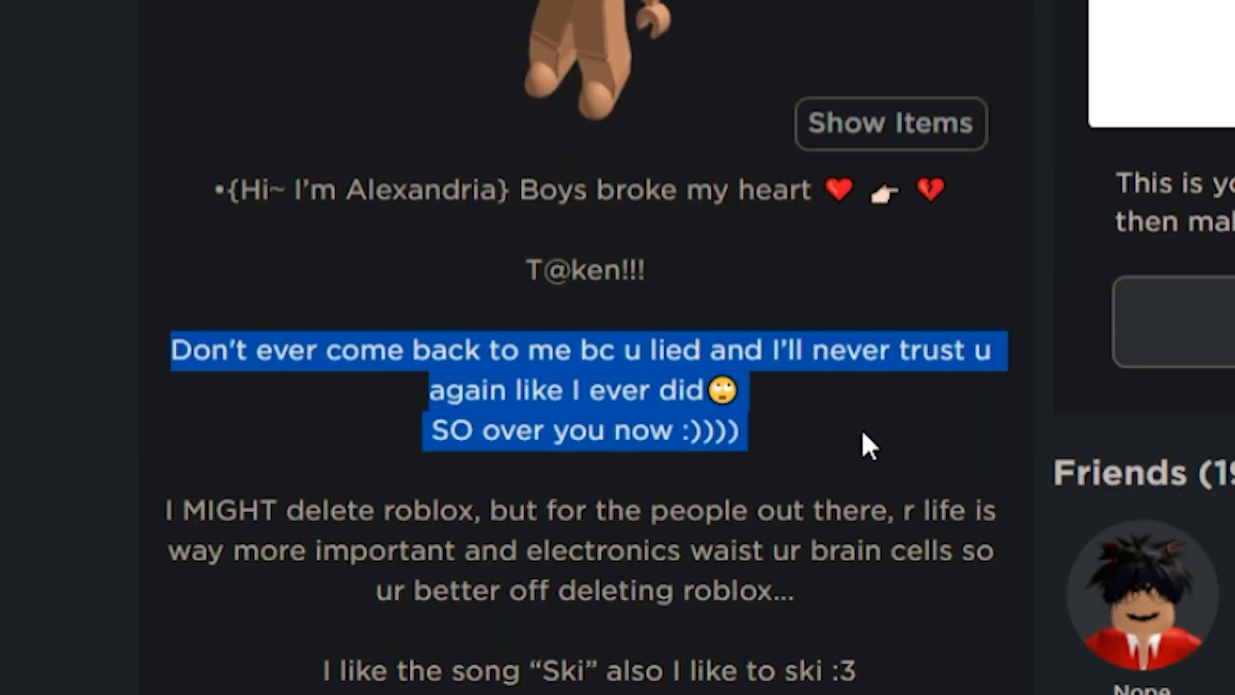
{"action": "mouse_move", "coordinate": [268, 342]}
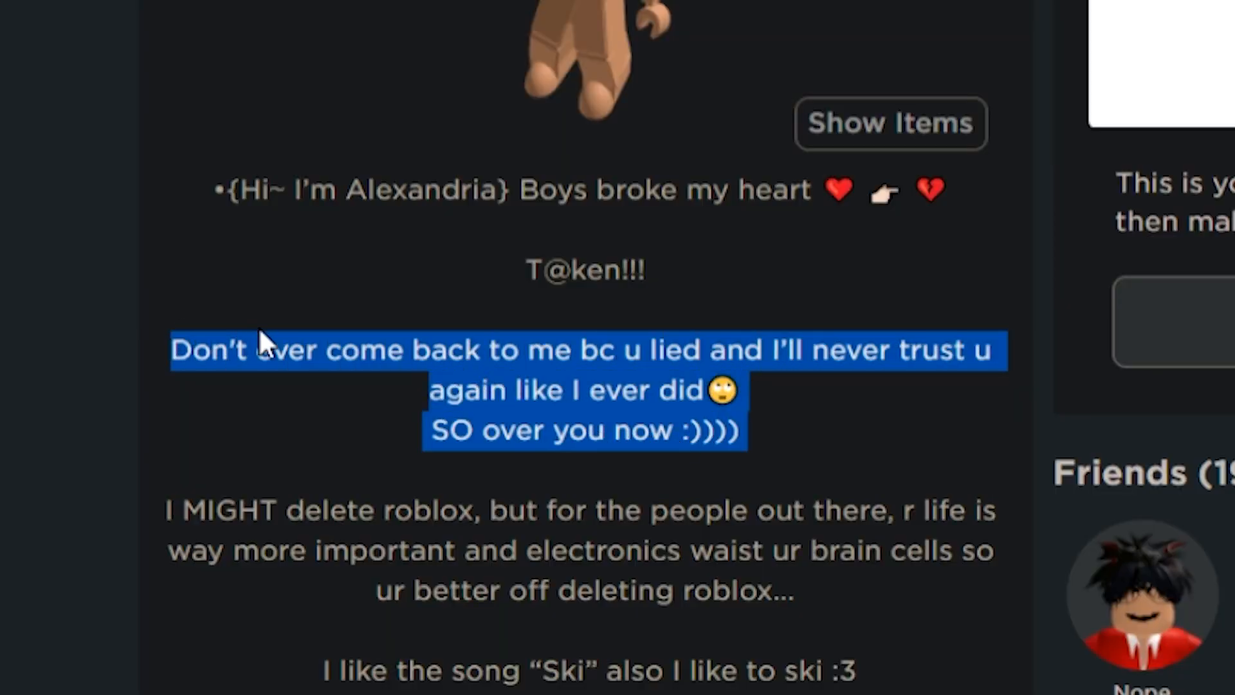
{"action": "left_click", "coordinate": [343, 371]}
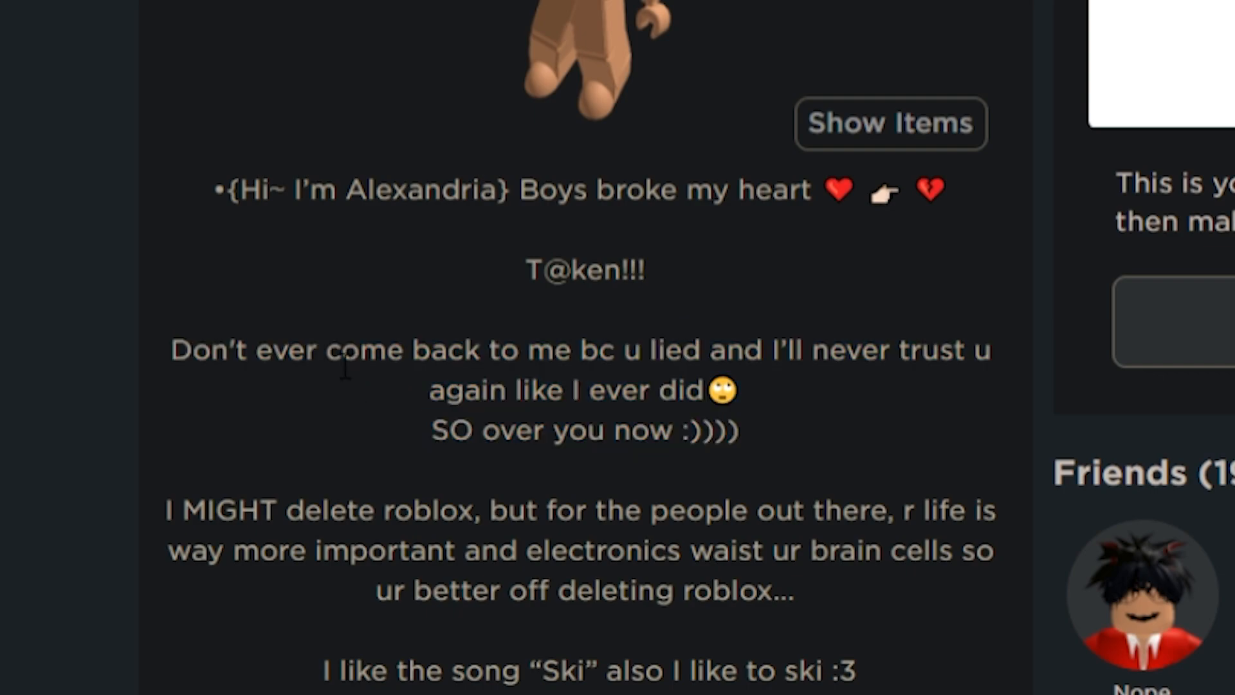
{"action": "scroll", "scroll_direction": "up", "scroll_amount": 3}
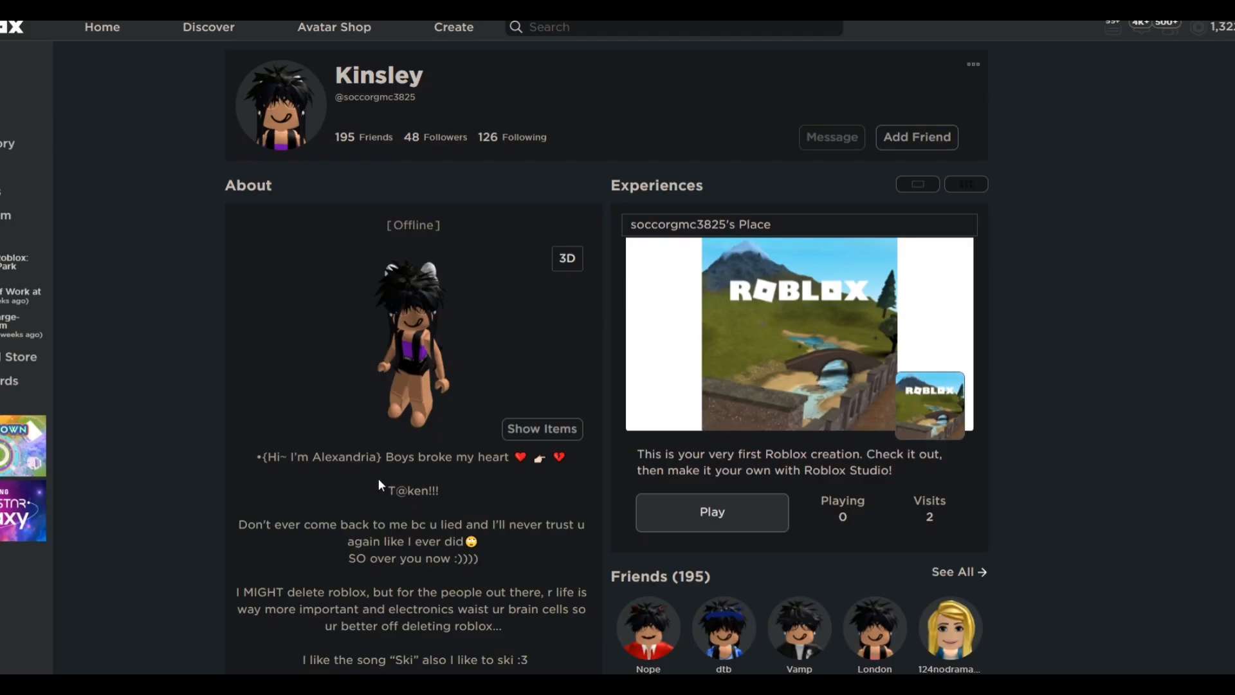
Highlight Ange10fMamii's About lines including the Dream item list, scrolling through the bio.
{"action": "double_click", "coordinate": [413, 490]}
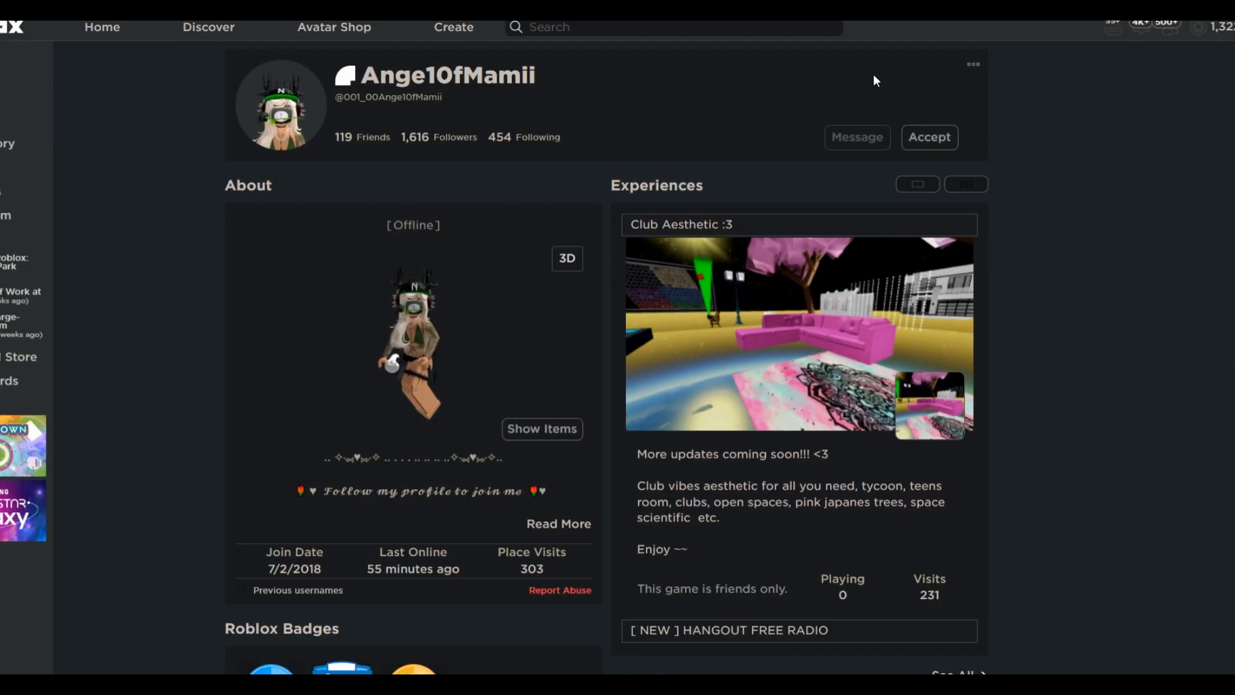
{"action": "mouse_move", "coordinate": [753, 129]}
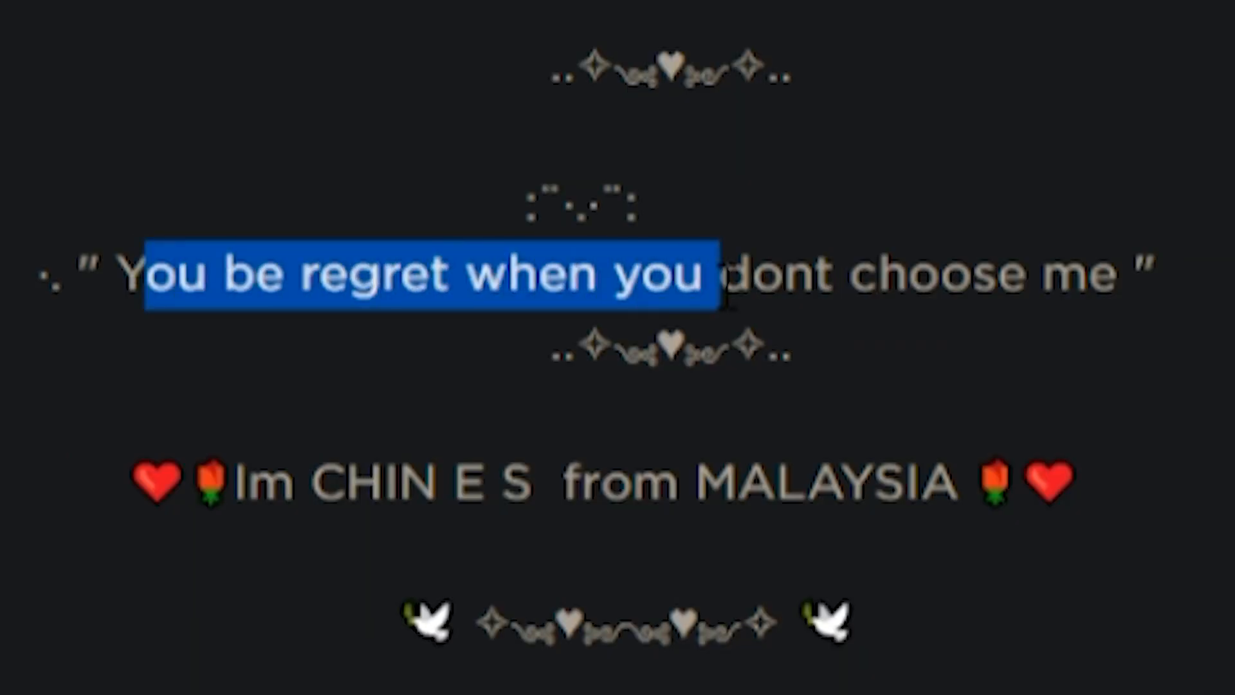
{"action": "scroll", "scroll_direction": "down", "scroll_amount": 3}
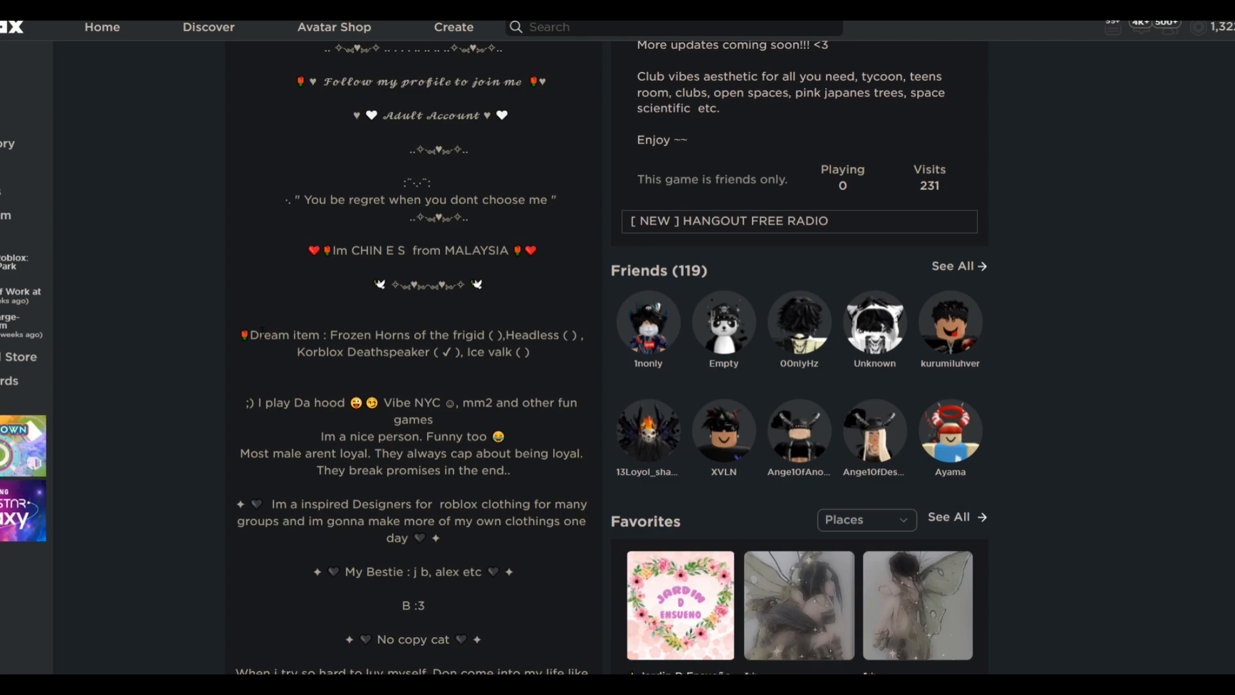
{"action": "double_click", "coordinate": [409, 335]}
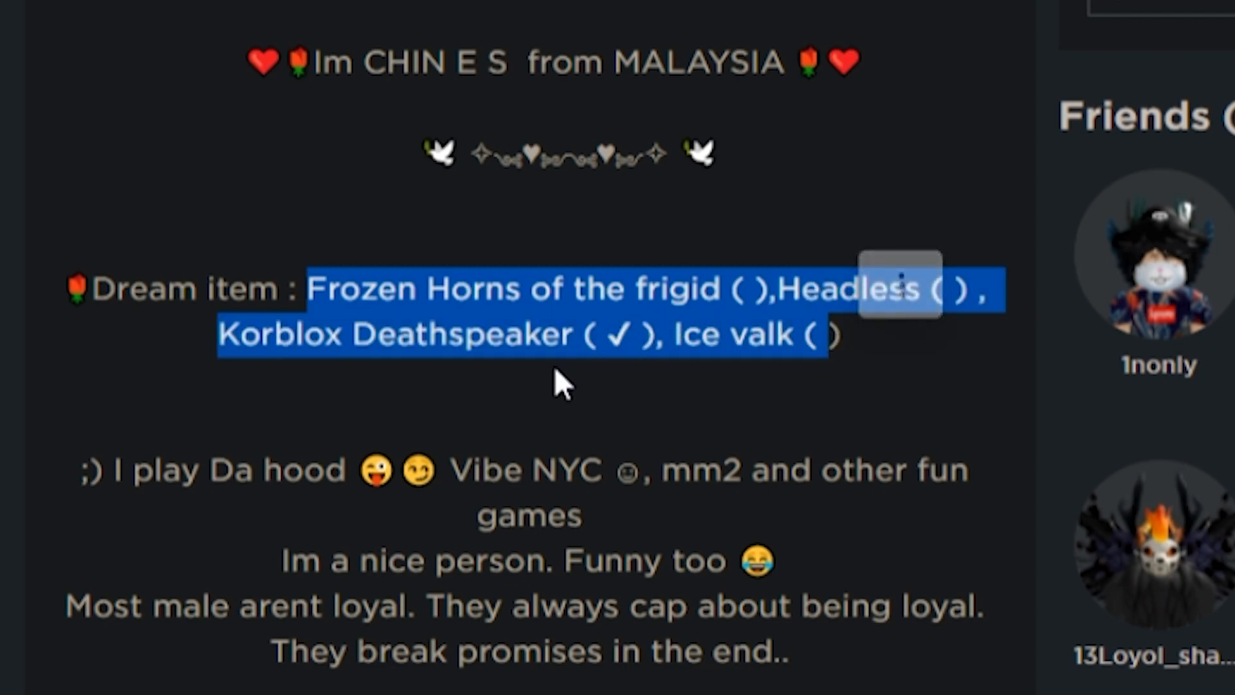
{"action": "scroll", "scroll_direction": "down", "scroll_amount": 3}
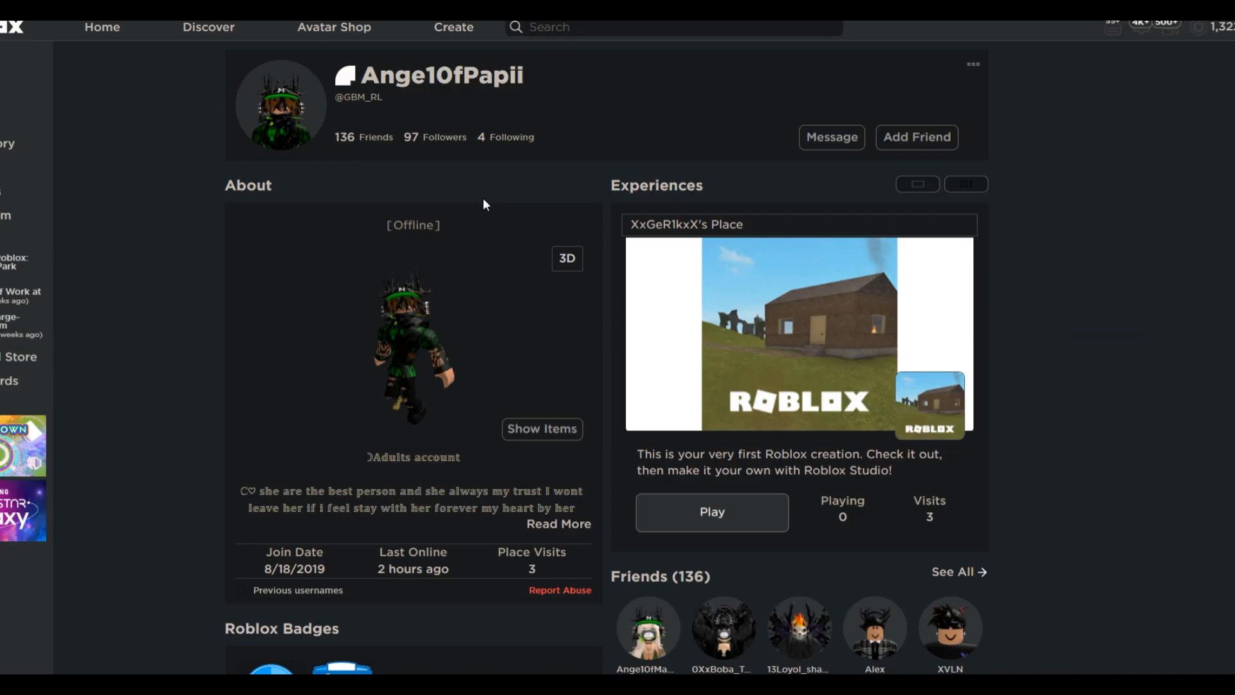
{"action": "double_click", "coordinate": [427, 76]}
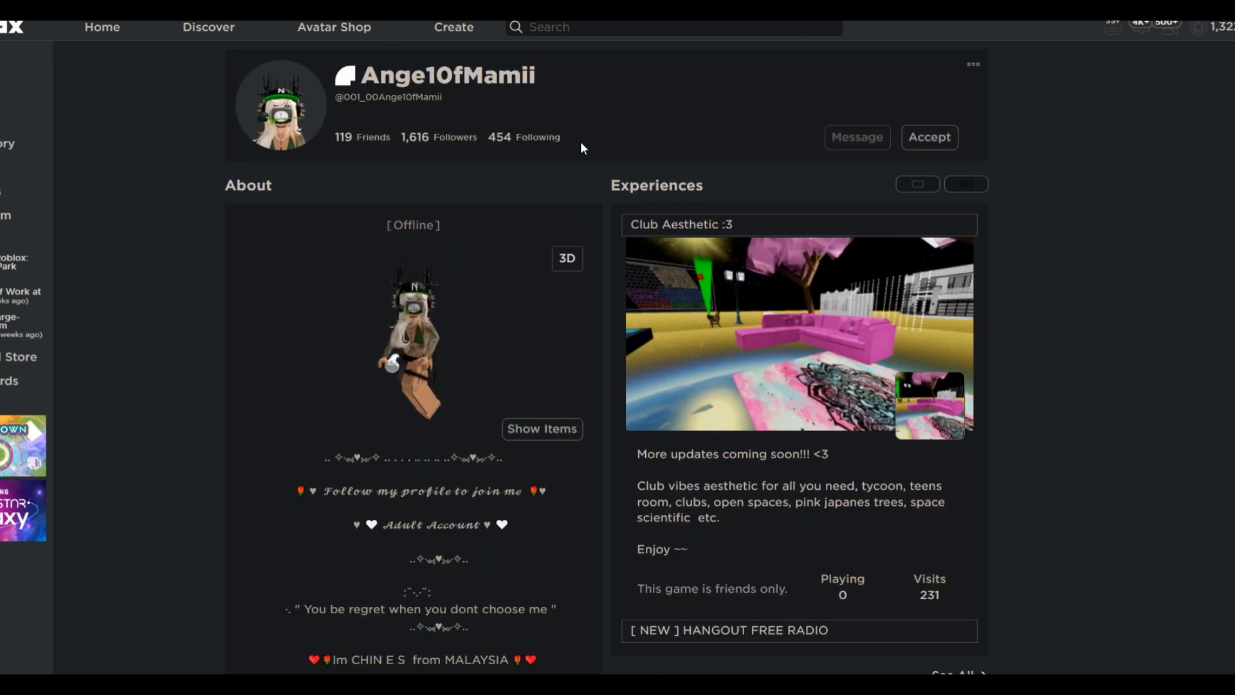
{"action": "mouse_move", "coordinate": [710, 63]}
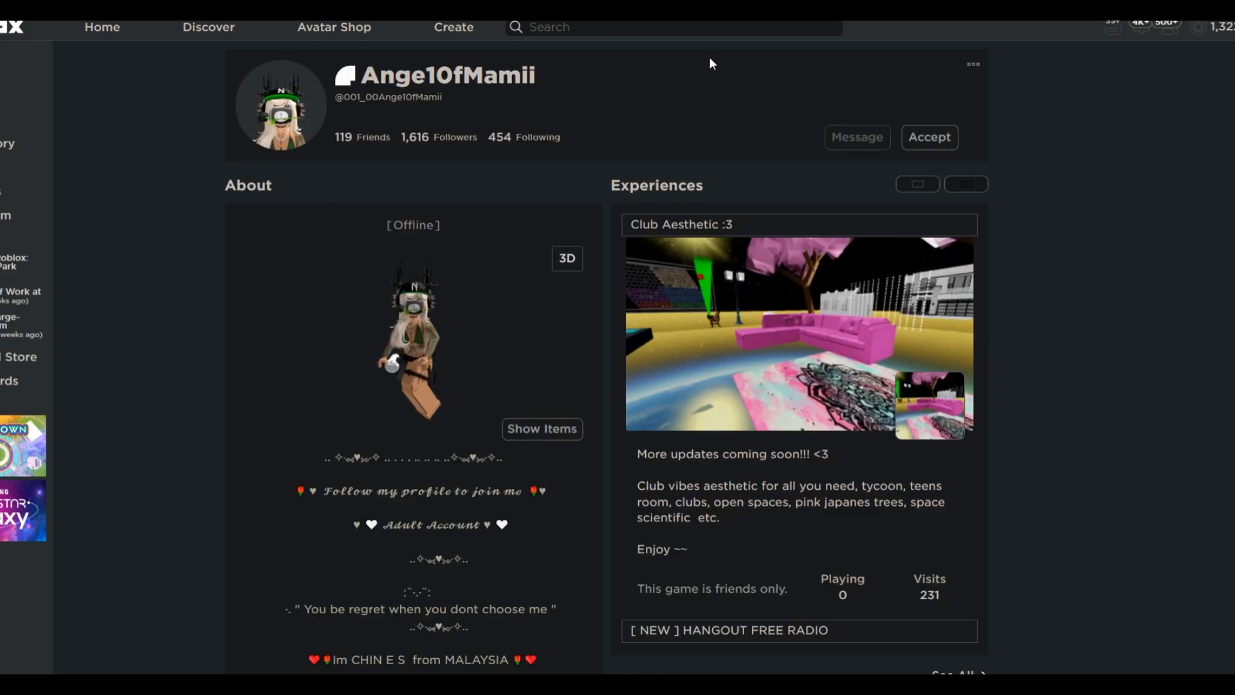
{"action": "scroll", "scroll_direction": "down", "scroll_amount": 3}
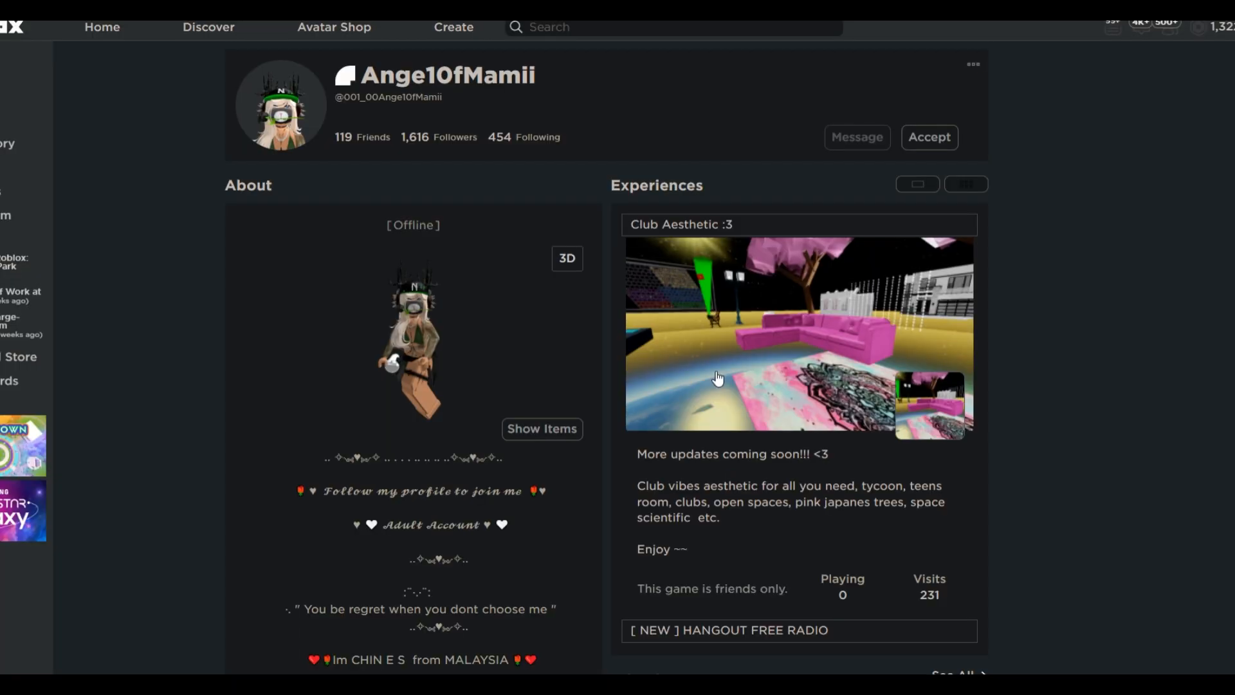
{"action": "scroll", "scroll_direction": "down", "scroll_amount": 3}
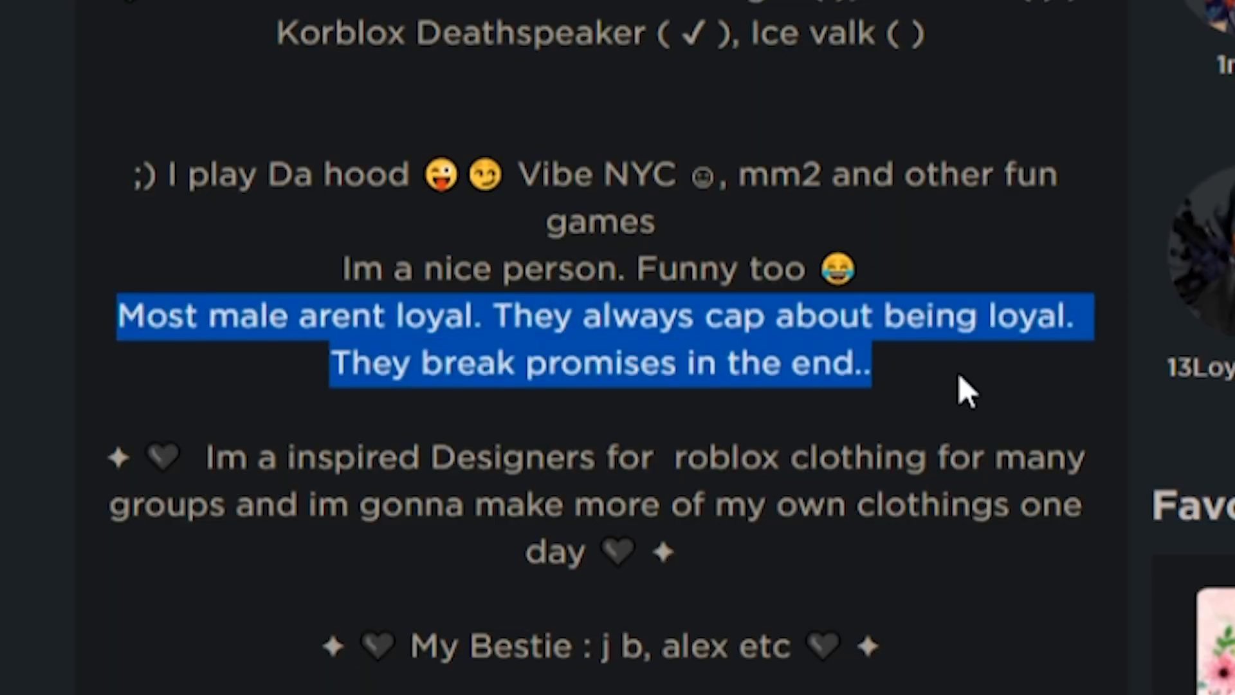
{"action": "scroll", "scroll_direction": "up", "scroll_amount": 3}
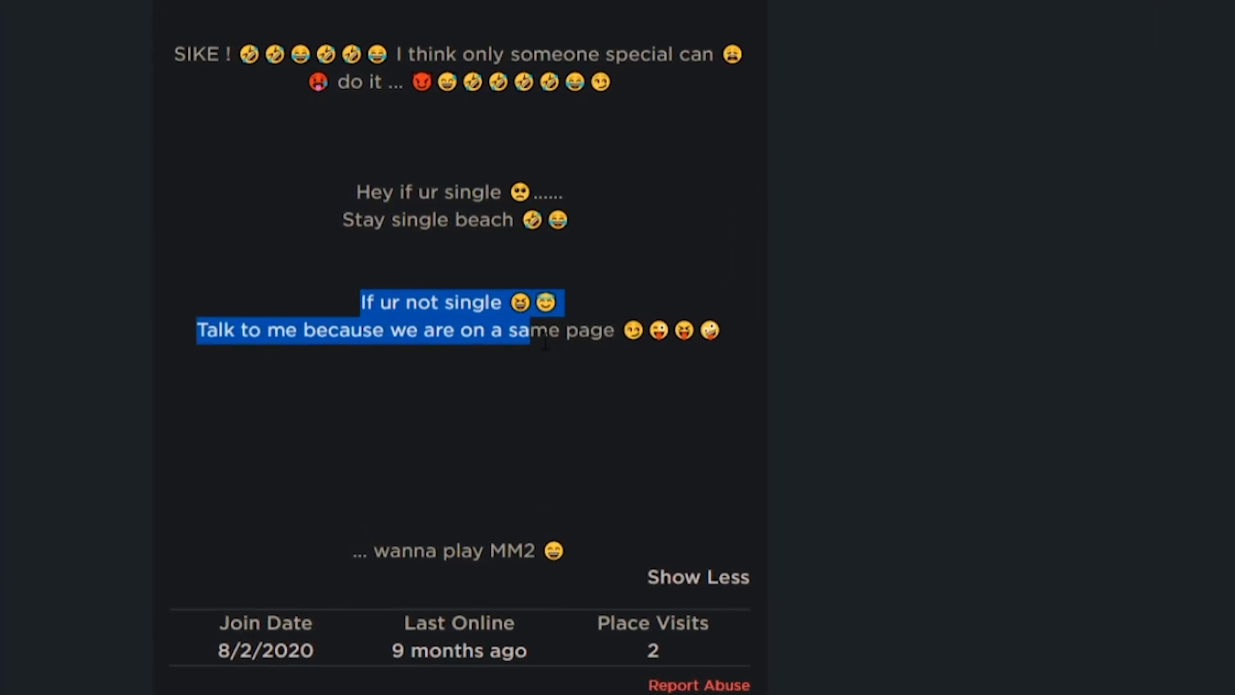
Scroll the expanded About text down to its closing 'wanna play MM2' line.
{"action": "scroll", "scroll_direction": "up", "scroll_amount": 3}
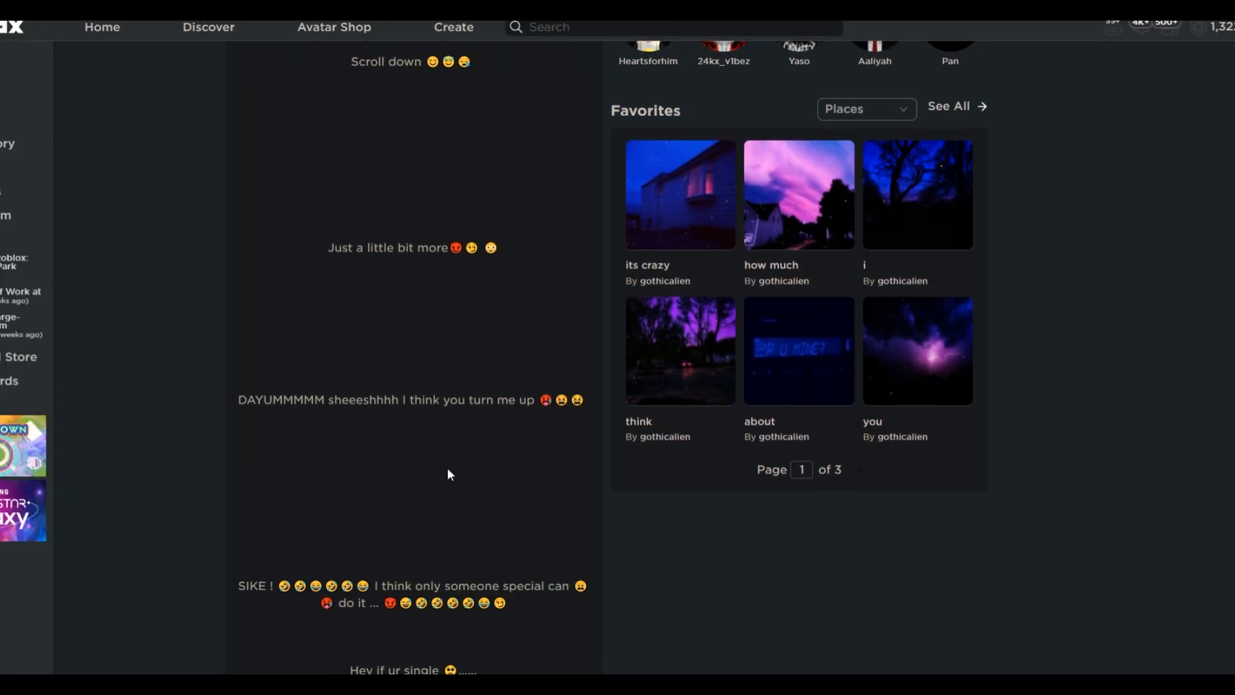
{"action": "scroll", "scroll_direction": "down", "scroll_amount": 3}
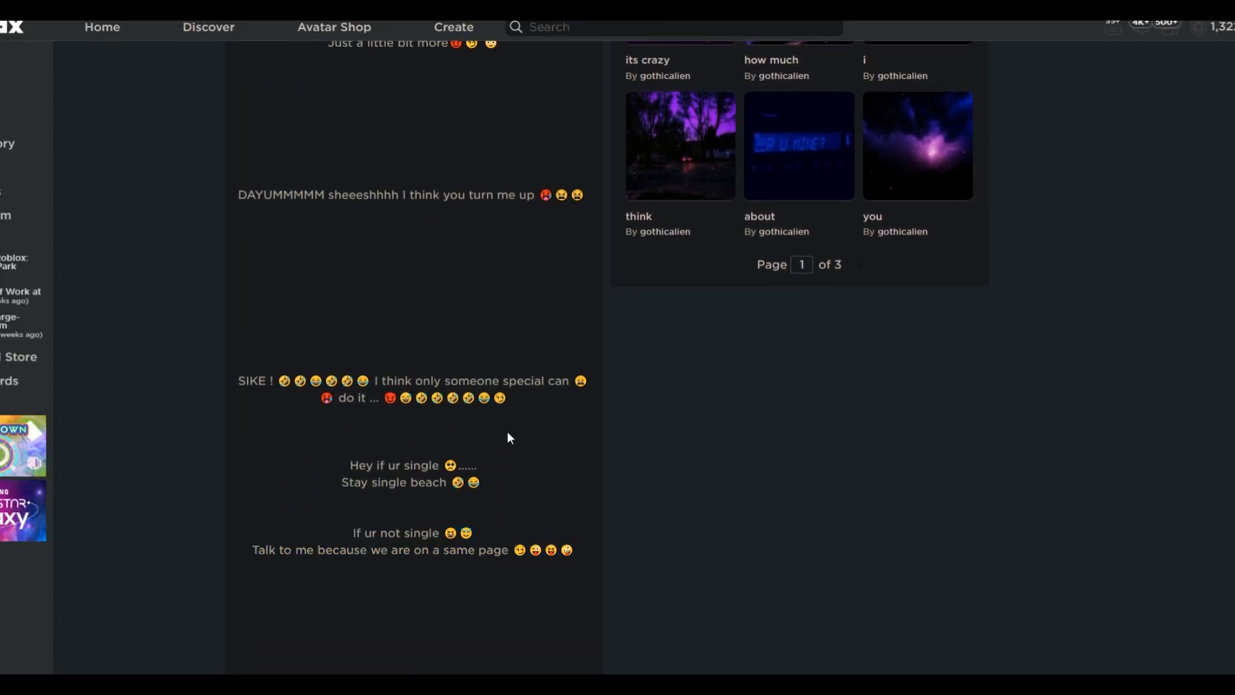
{"action": "mouse_move", "coordinate": [483, 417]}
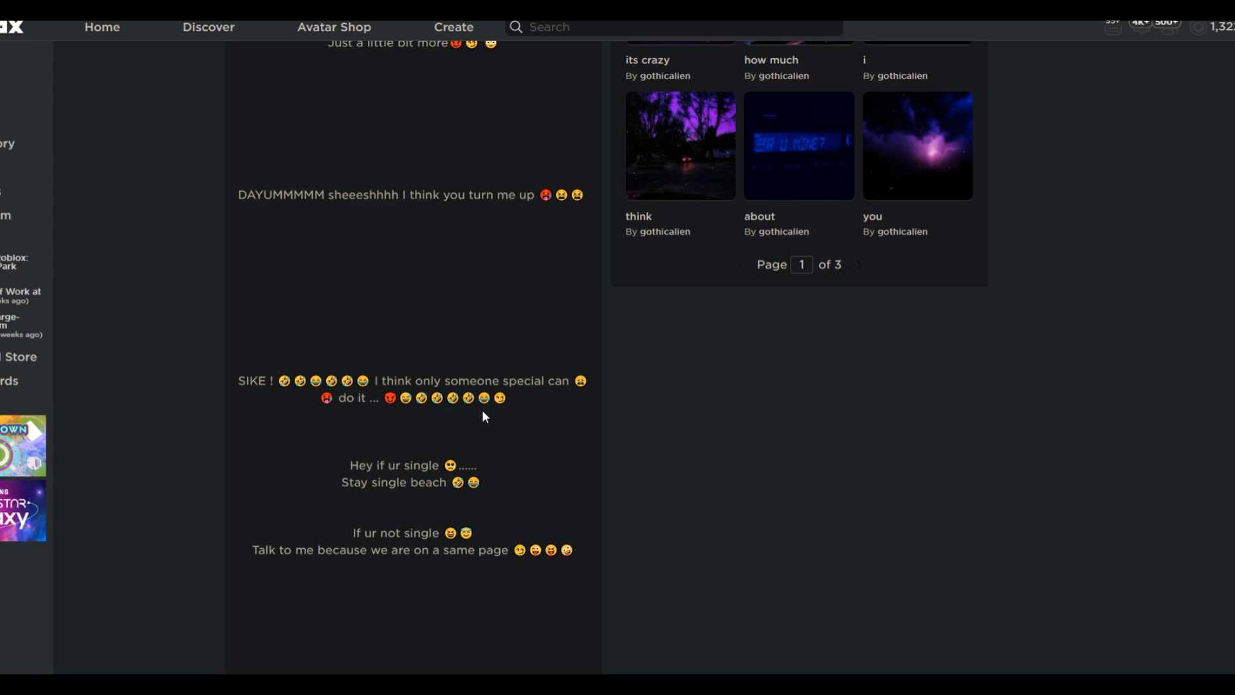
{"action": "scroll", "scroll_direction": "down", "scroll_amount": 3}
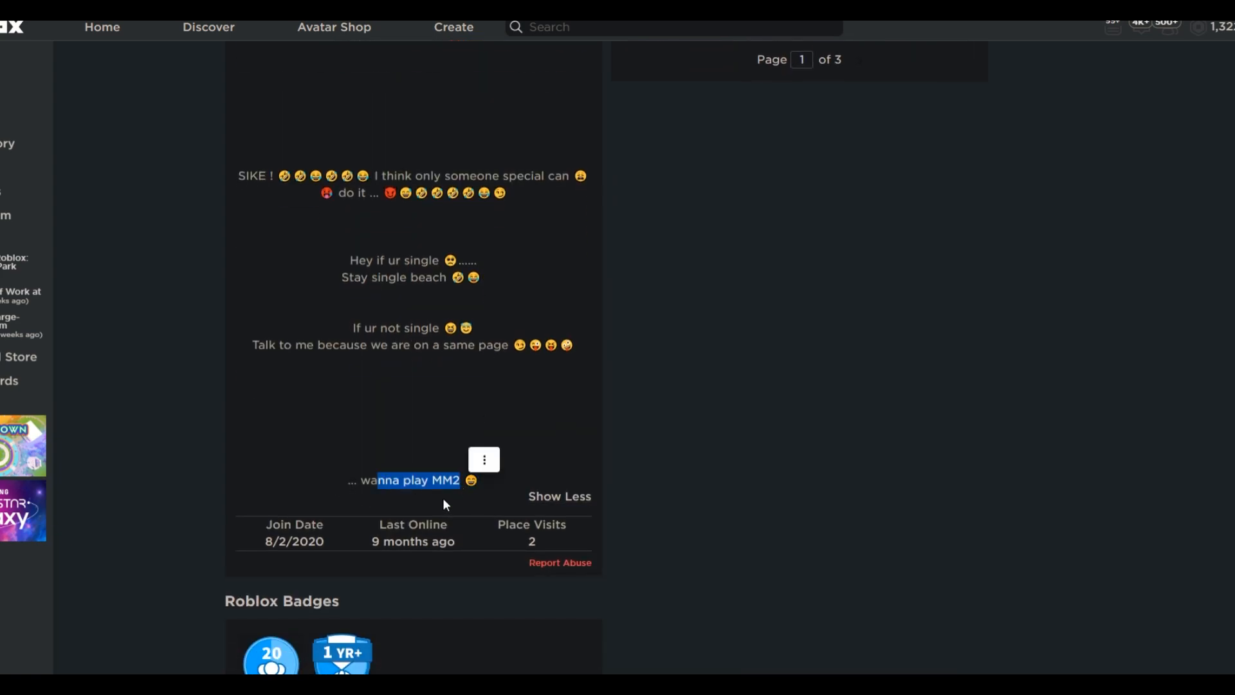